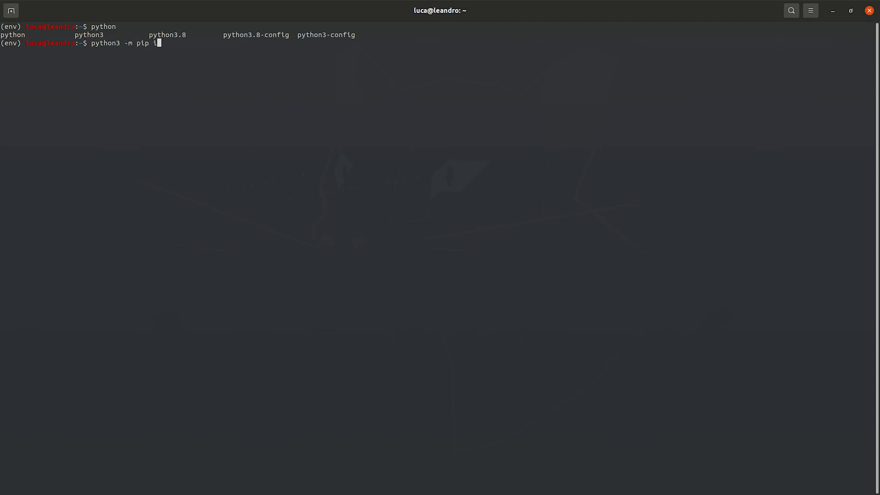
Step: Install rshell into the active environment with python3 -m pip install rshell
{"action": "type", "text": "nstall rsh"}
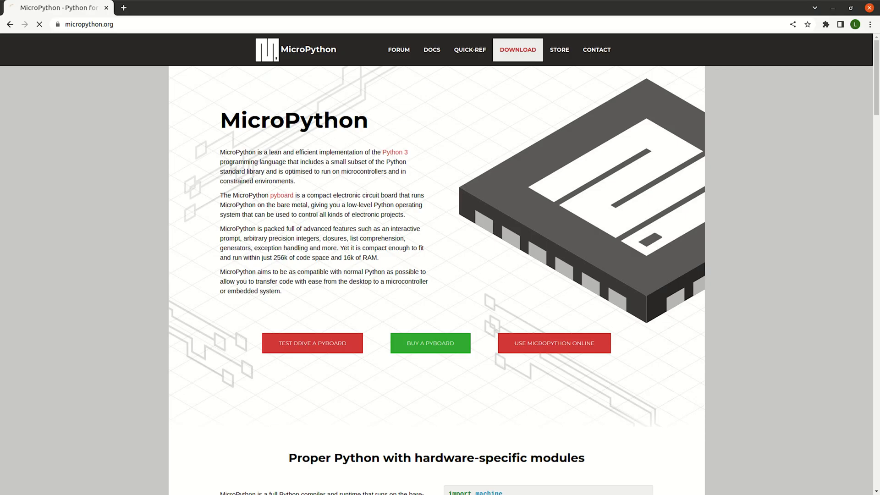
Step: Open the Raspberry Pi Pico firmware page from MicroPython Downloads, filtered to the rp2 port
{"action": "left_click", "coordinate": [517, 50]}
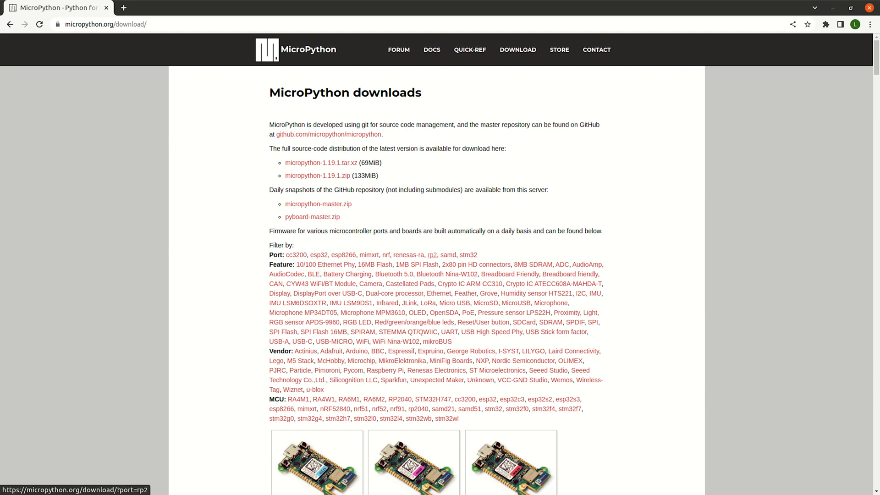
{"action": "left_click", "coordinate": [432, 255]}
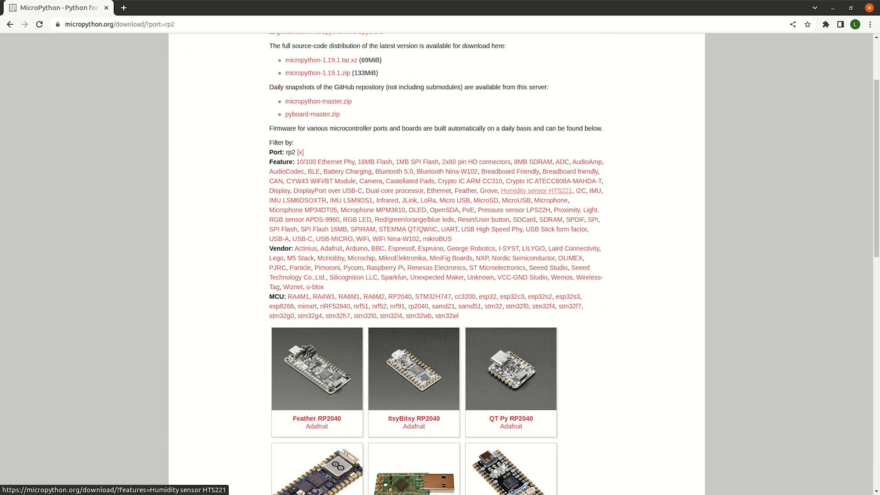
{"action": "scroll", "scroll_direction": "down", "scroll_amount": 3}
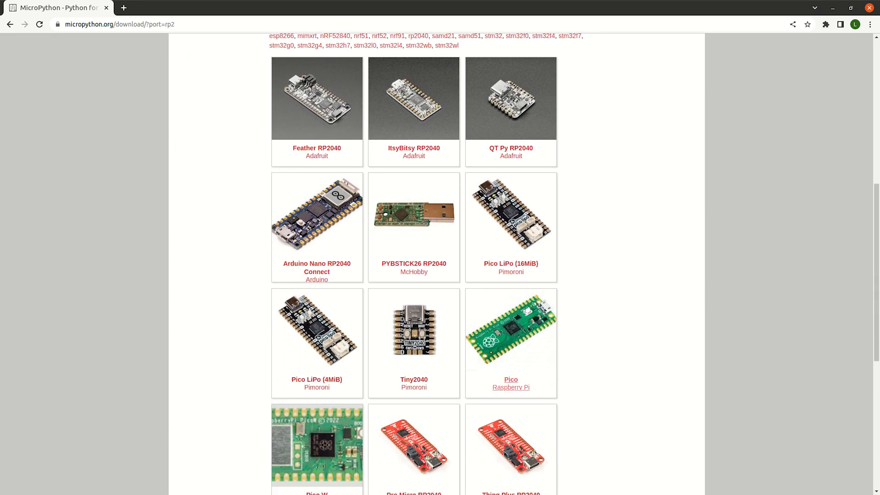
{"action": "left_click", "coordinate": [510, 383]}
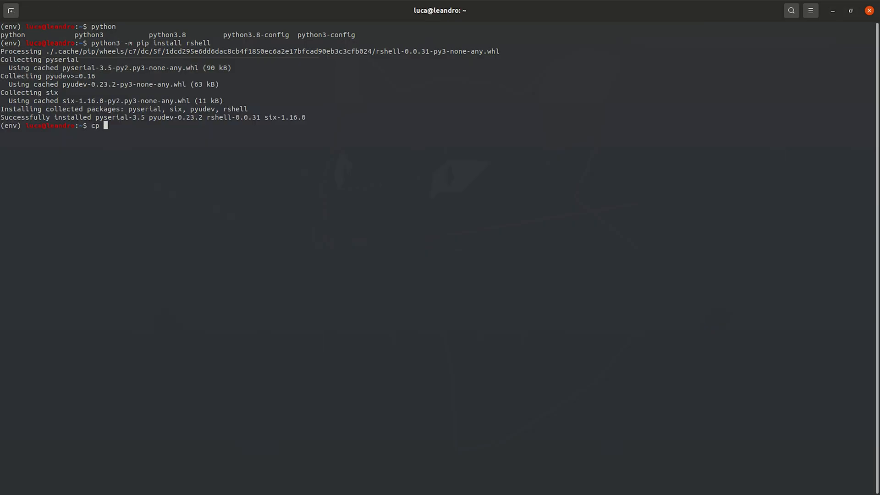
Step: Copy rp2-pico-20220618-v1.19.1.uf2 from ~/Downloads to /media/luca/RPI-RP2/
{"action": "type", "text": "~/"}
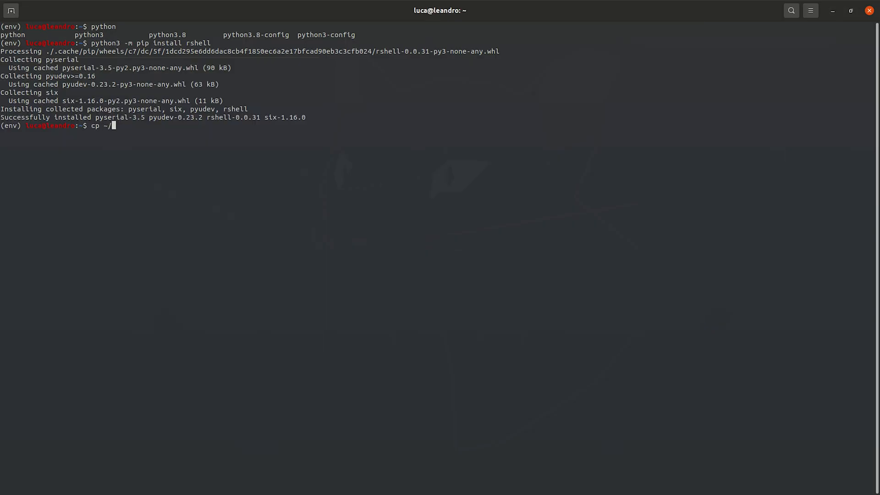
{"action": "type", "text": "Downloads/rp2-pico-20220618-v1.19.1.uf2 /"}
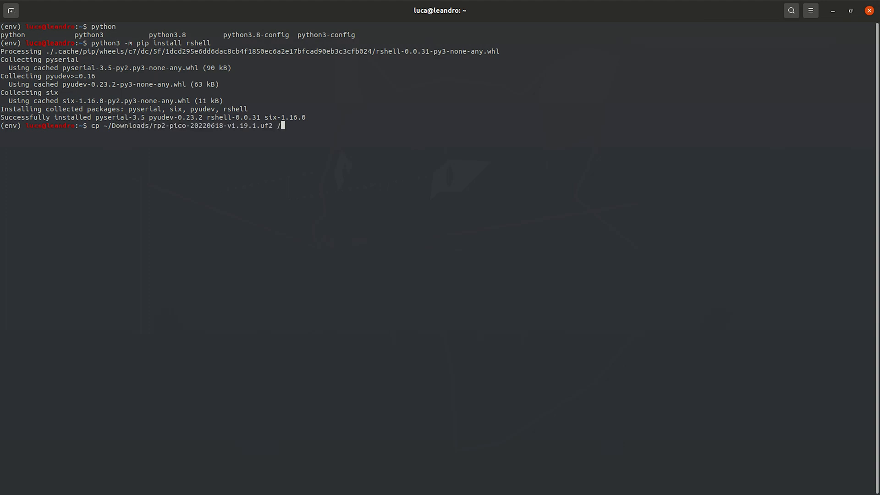
{"action": "type", "text": "media/luca/RPI-RP2/"}
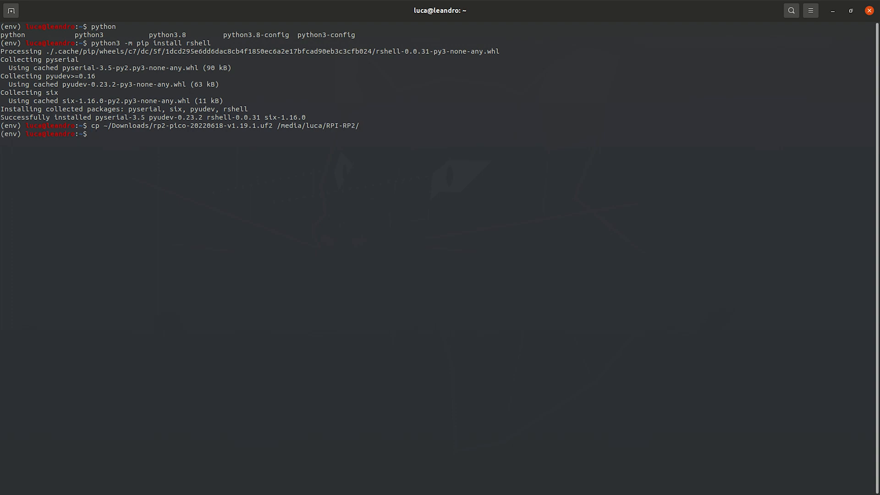
{"action": "type", "text": "mkdir -p"}
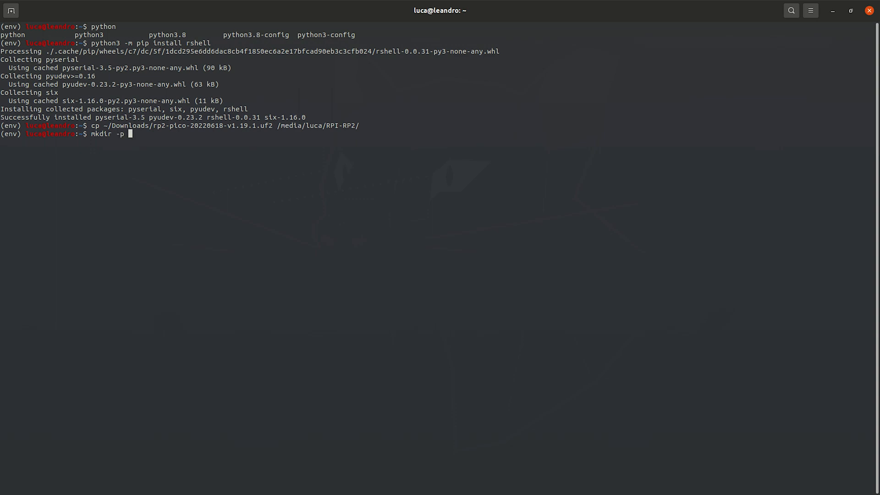
Step: Create ~/ws/rp with an empty blinker.py, then change into ~/ws
{"action": "type", "text": "~/"}
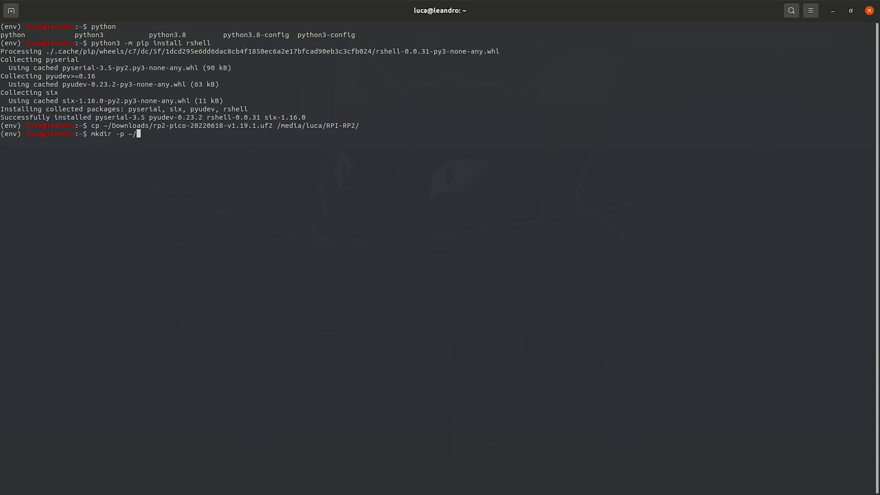
{"action": "type", "text": "ws/rp"}
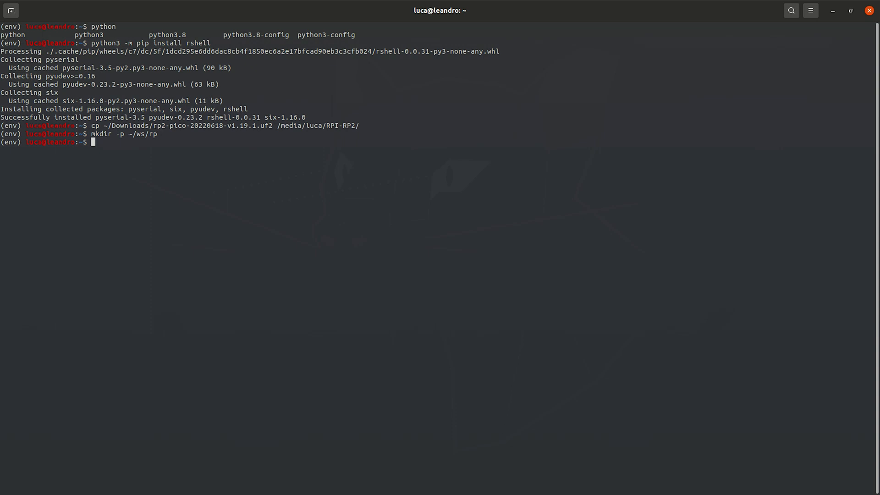
{"action": "type", "text": "touch ~/ws/rp/bli"}
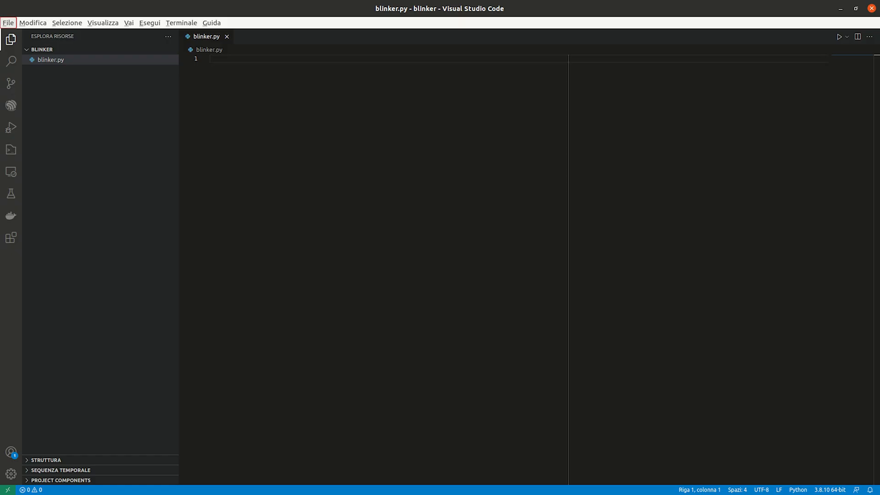
{"action": "type", "text": "from machine import Pin"}
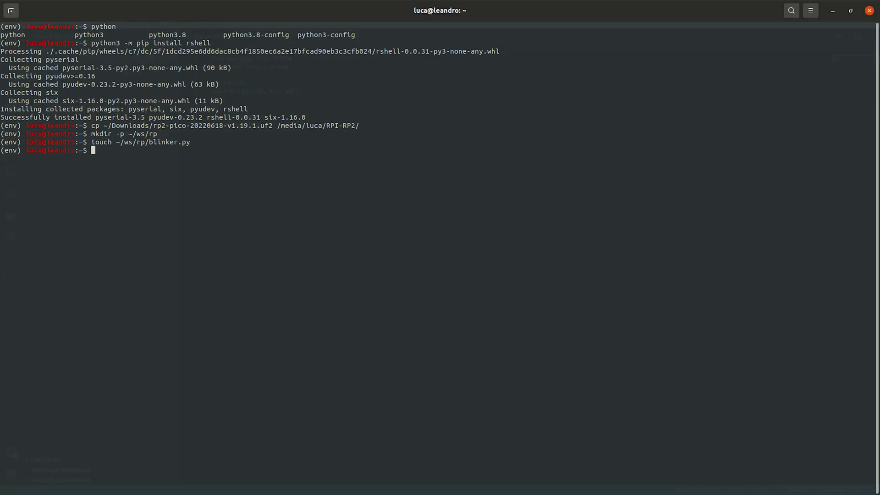
{"action": "type", "text": "cd ~/ws/"}
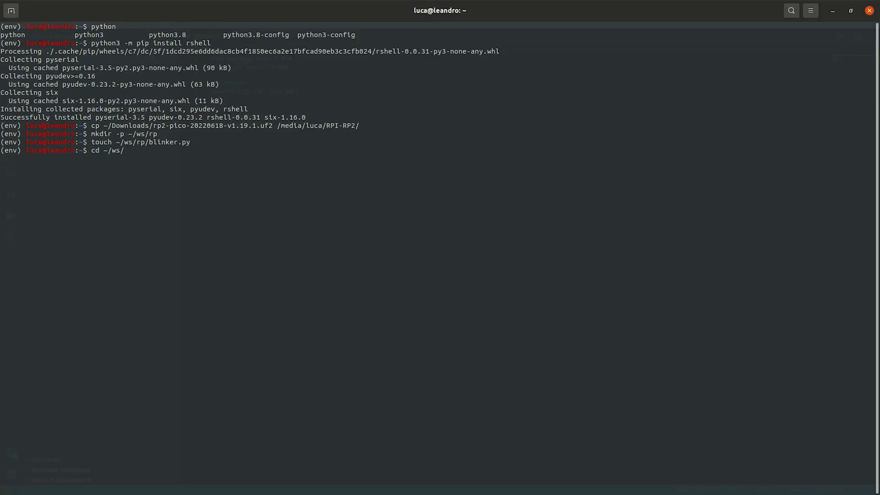